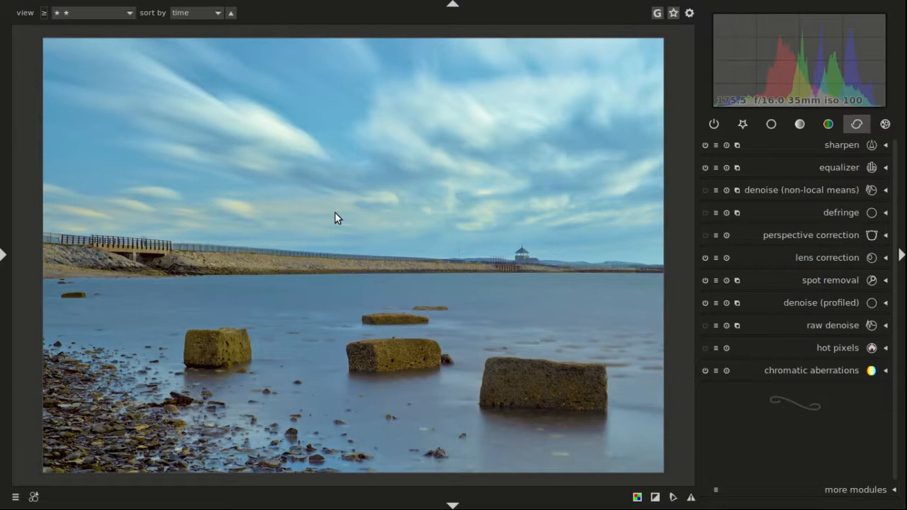
mouse_move(733, 103)
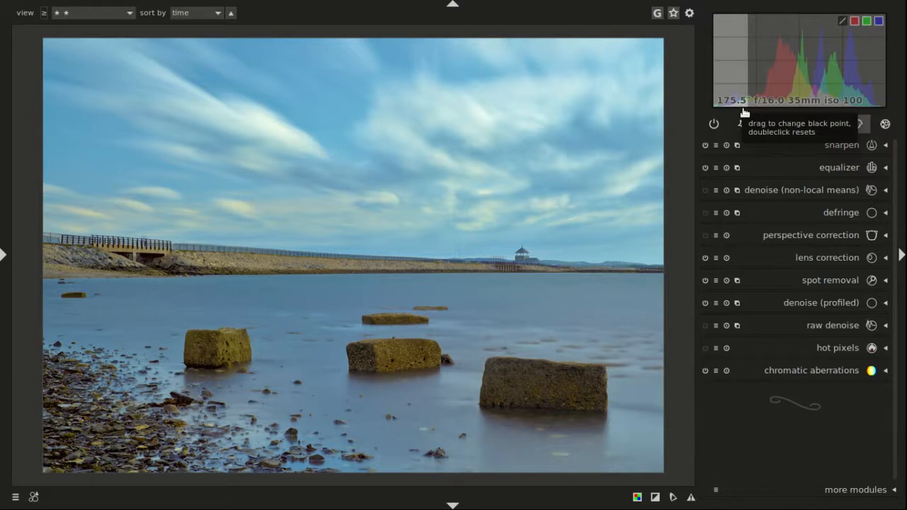
mouse_move(457, 170)
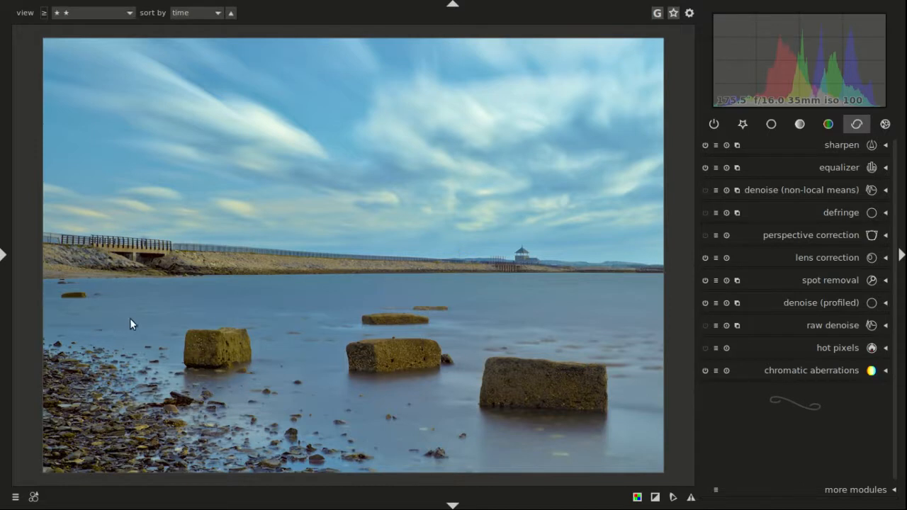
mouse_move(562, 295)
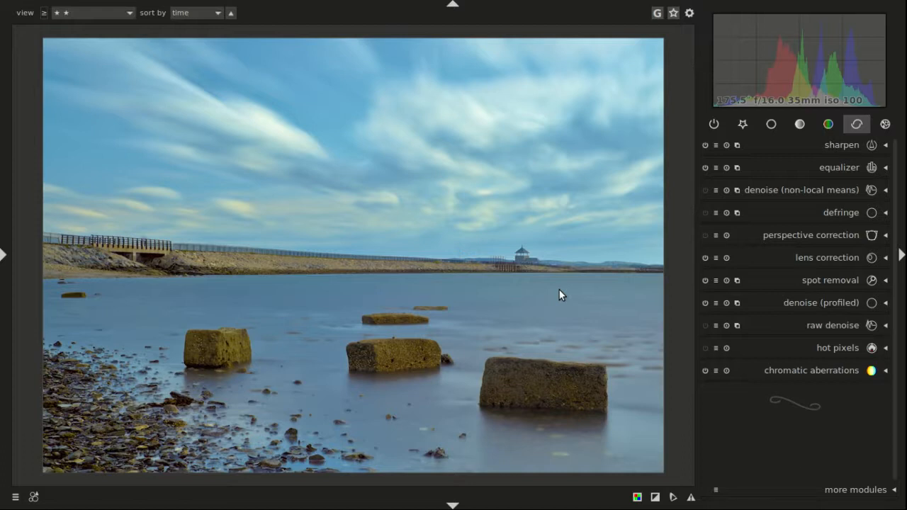
mouse_move(507, 273)
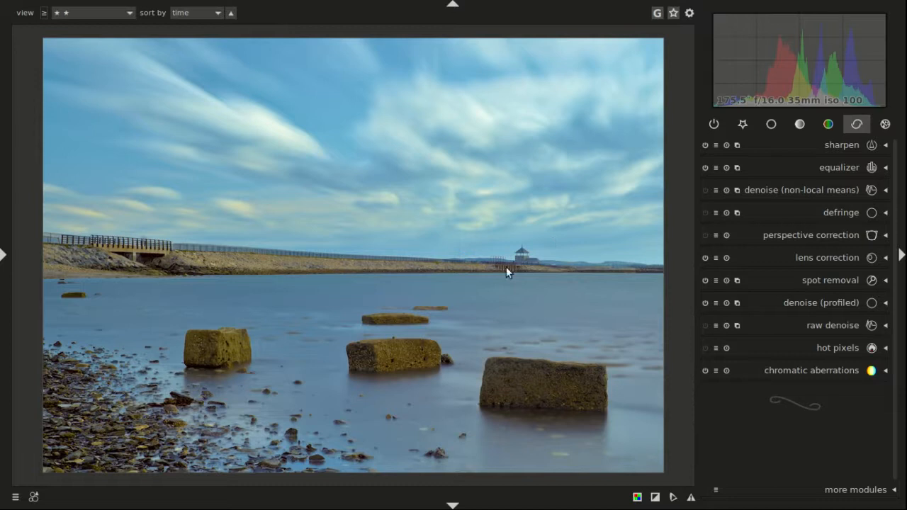
mouse_move(536, 245)
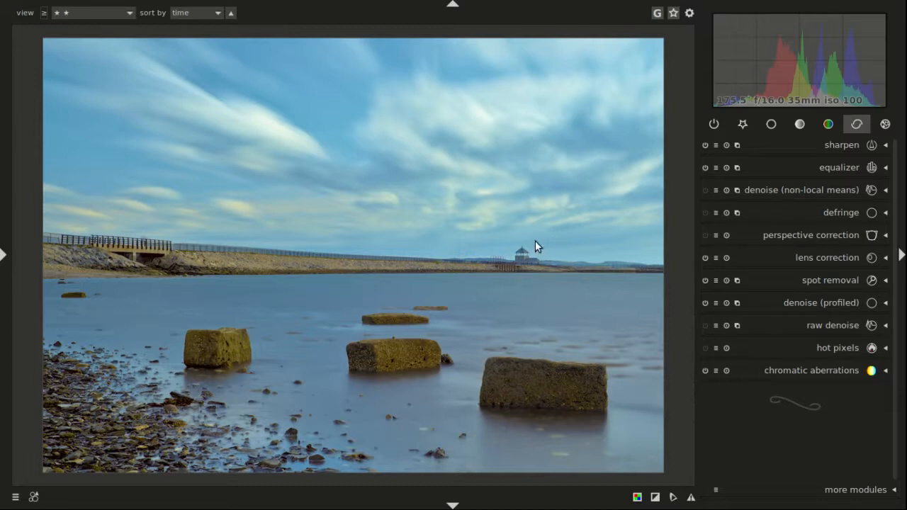
mouse_move(759, 200)
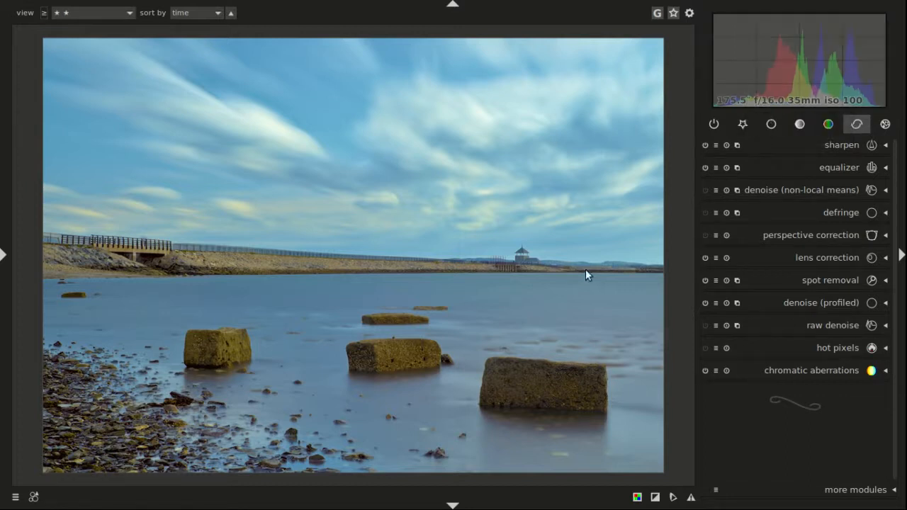
mouse_move(155, 259)
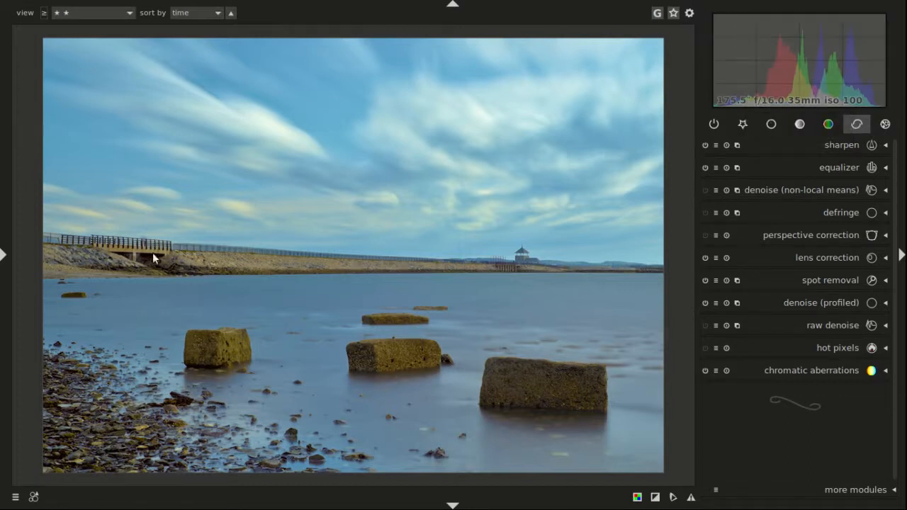
mouse_move(282, 439)
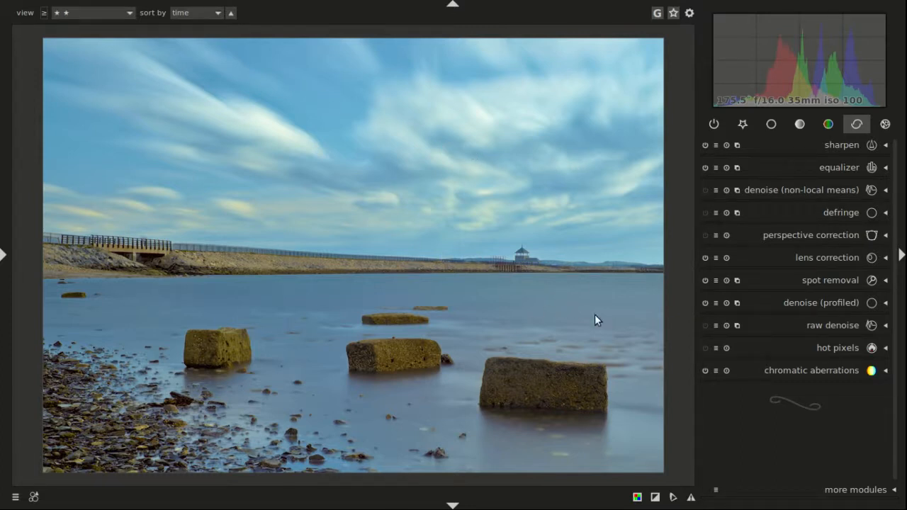
mouse_move(576, 327)
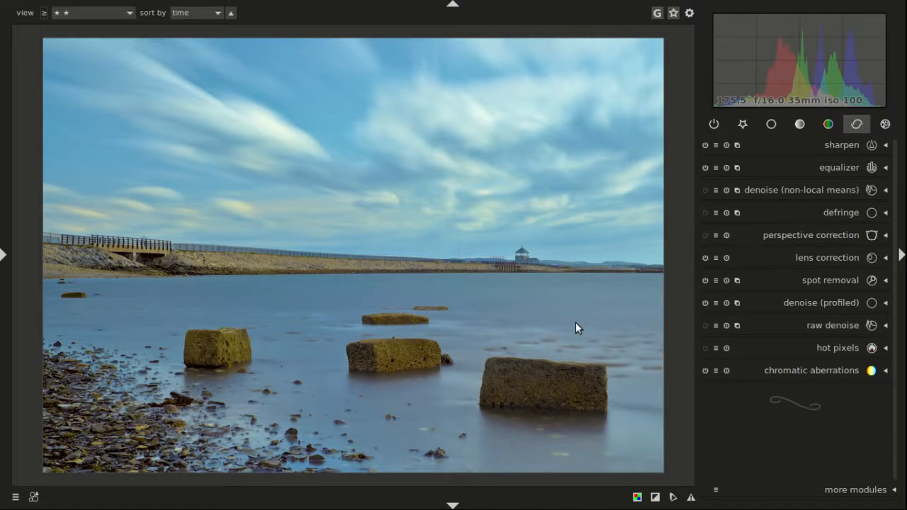
mouse_move(507, 255)
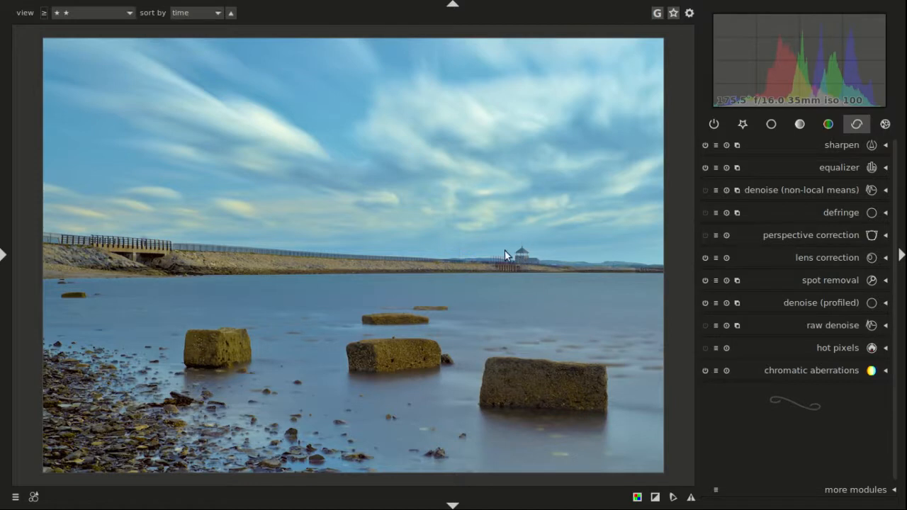
mouse_move(537, 298)
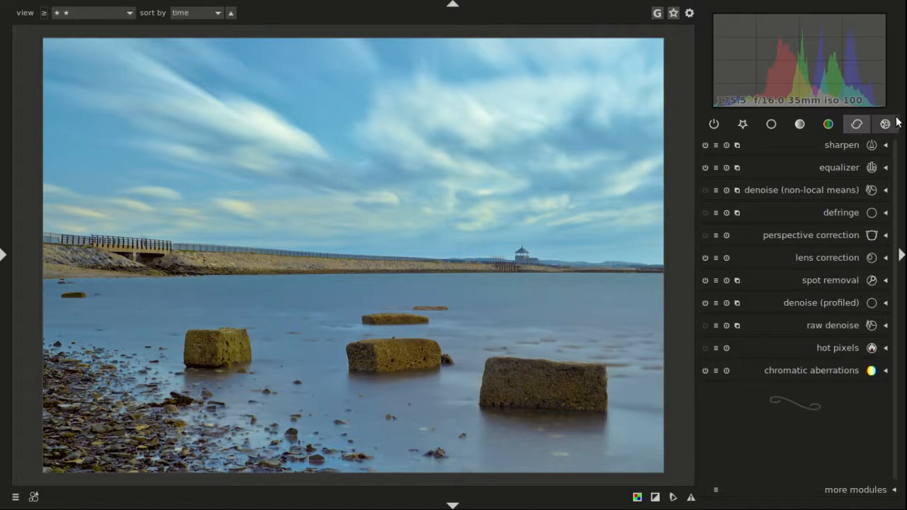
- Create a new lowpass instance from the effects group and set its blending to drawn mask
left_click(885, 124)
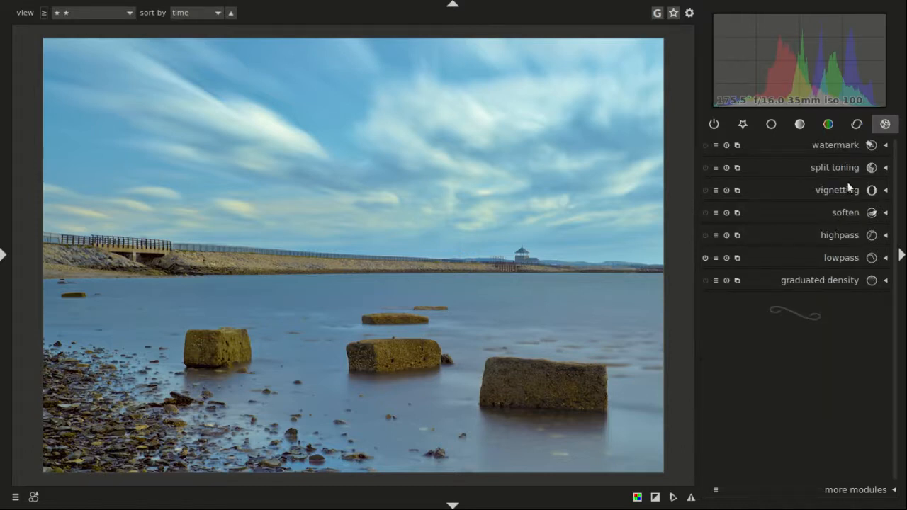
left_click(856, 124)
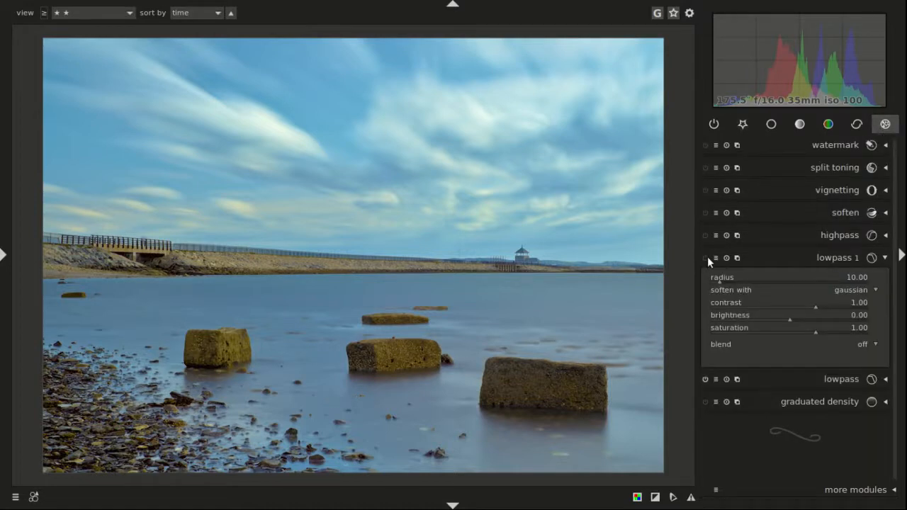
left_click(863, 344)
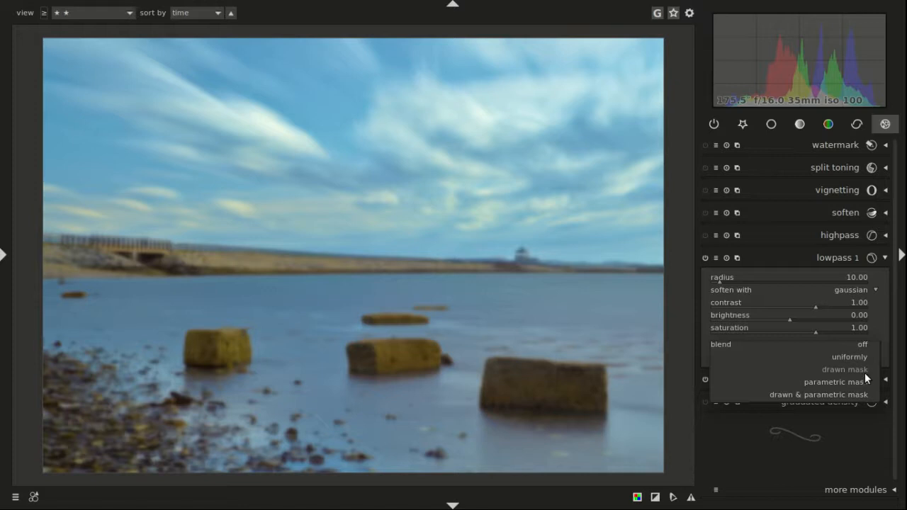
left_click(843, 369)
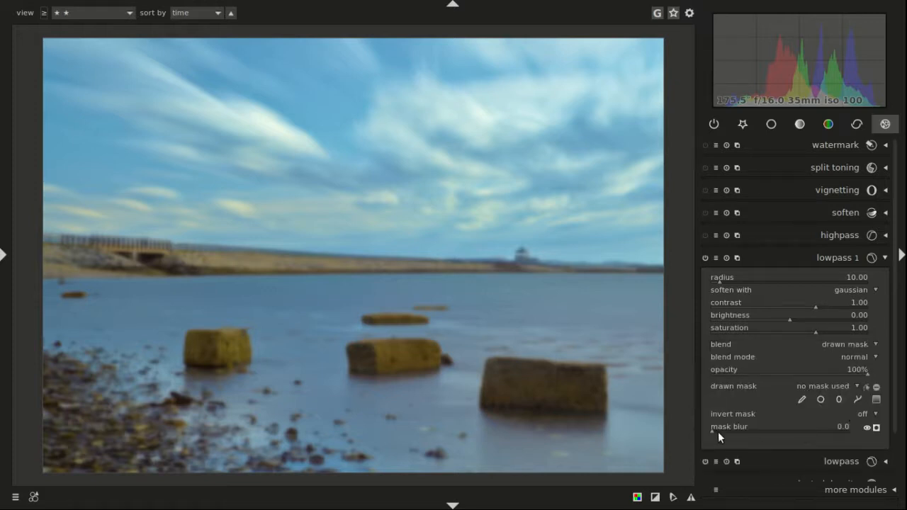
mouse_move(854, 422)
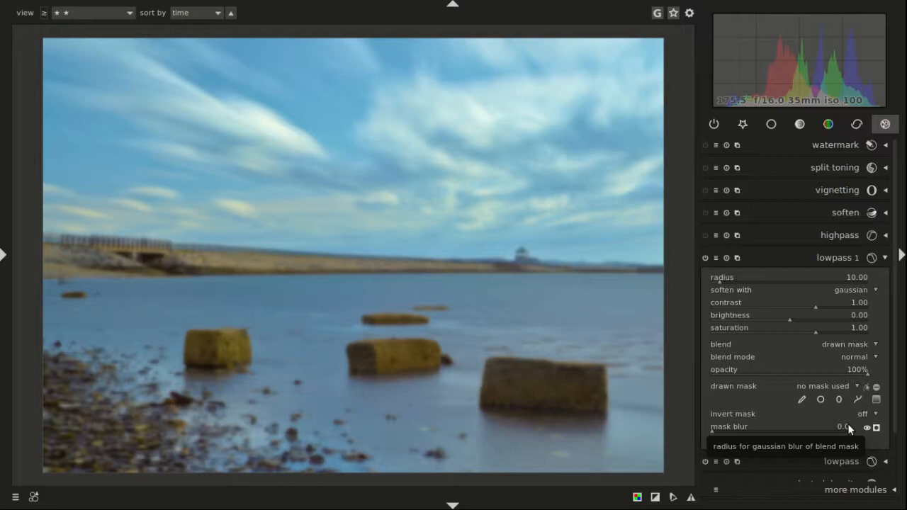
mouse_move(857, 419)
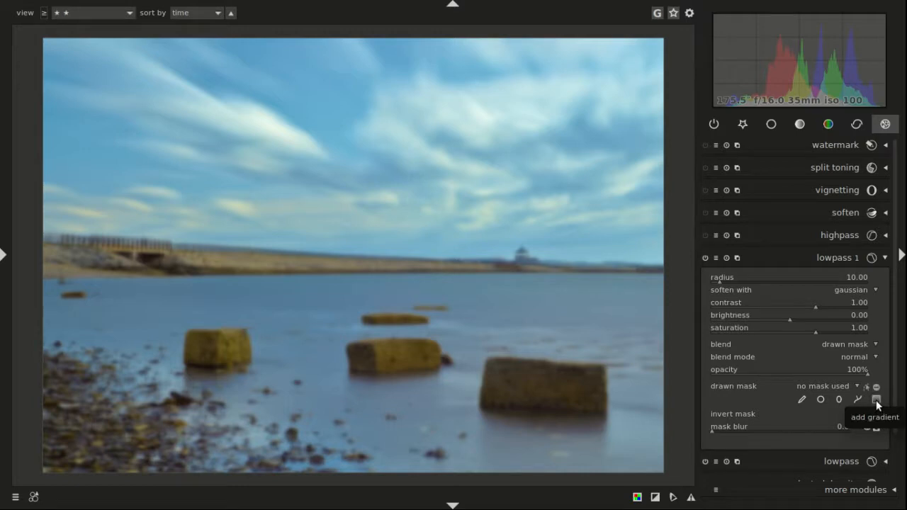
- Add a gradient shape to lowpass 1's mask, positioned left over the distant shoreline
left_click(877, 399)
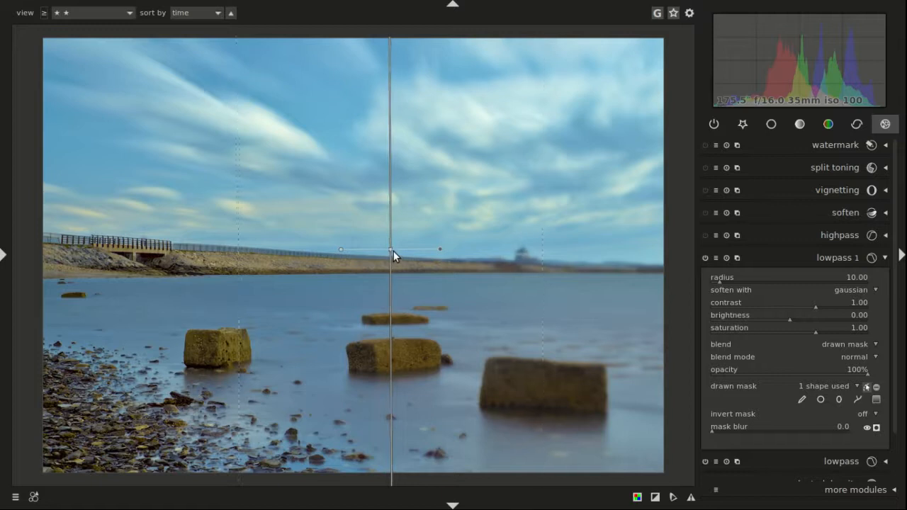
left_click_drag(391, 249, 314, 250)
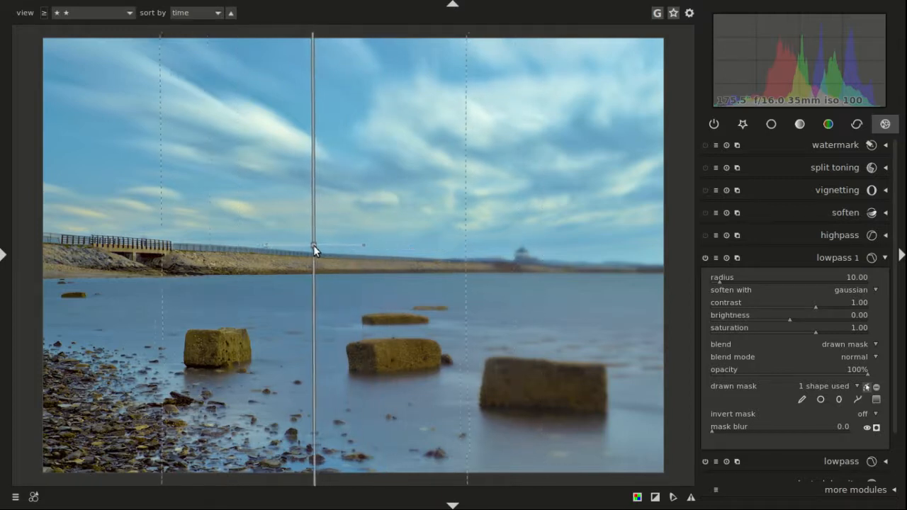
left_click_drag(314, 250, 282, 247)
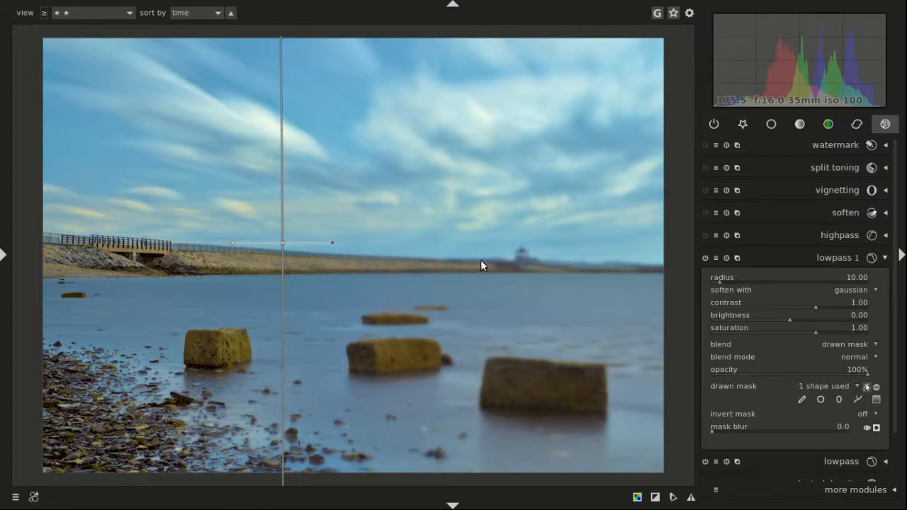
mouse_move(209, 228)
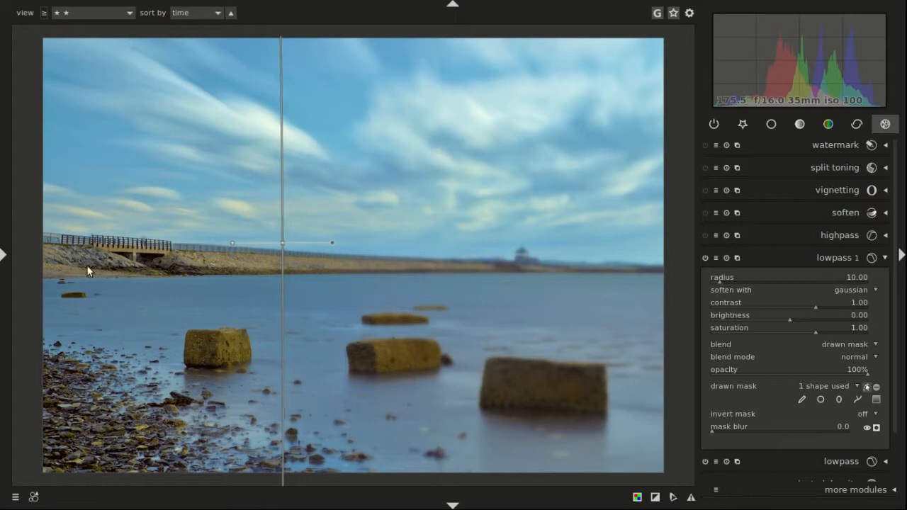
mouse_move(105, 248)
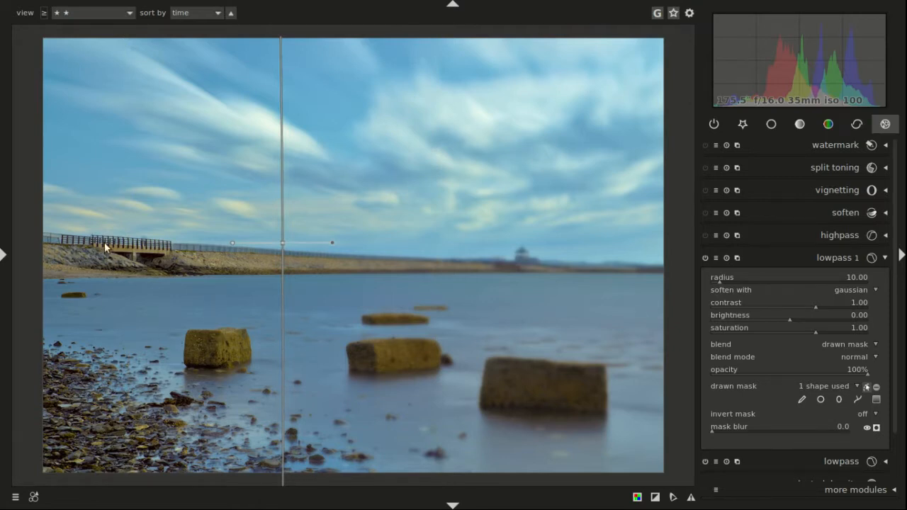
mouse_move(133, 252)
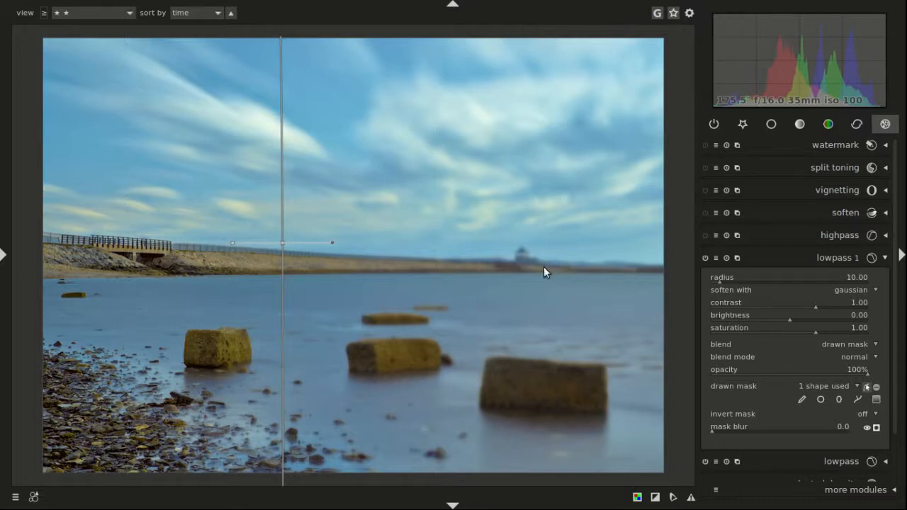
mouse_move(514, 262)
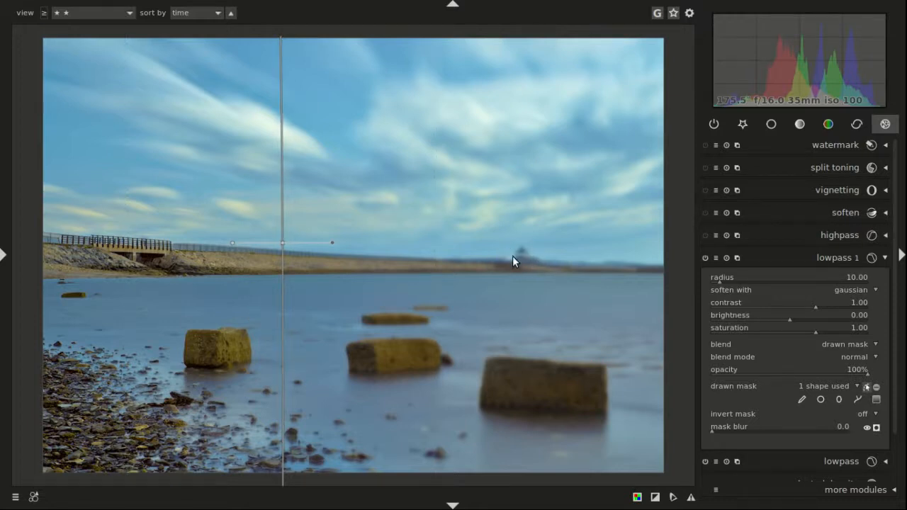
mouse_move(584, 106)
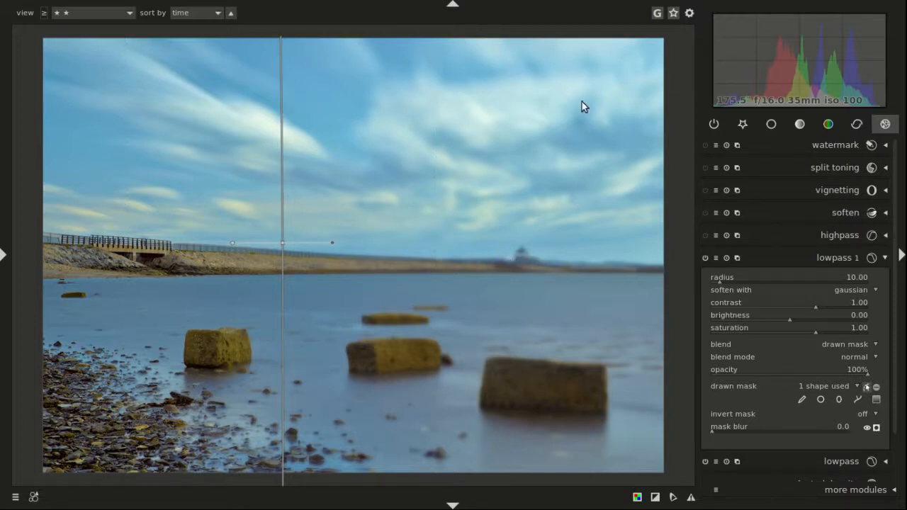
mouse_move(401, 351)
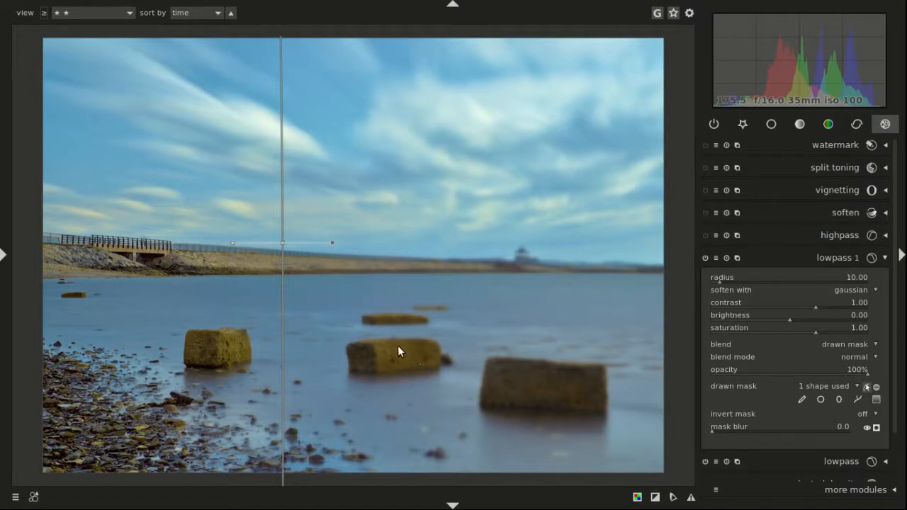
mouse_move(744, 343)
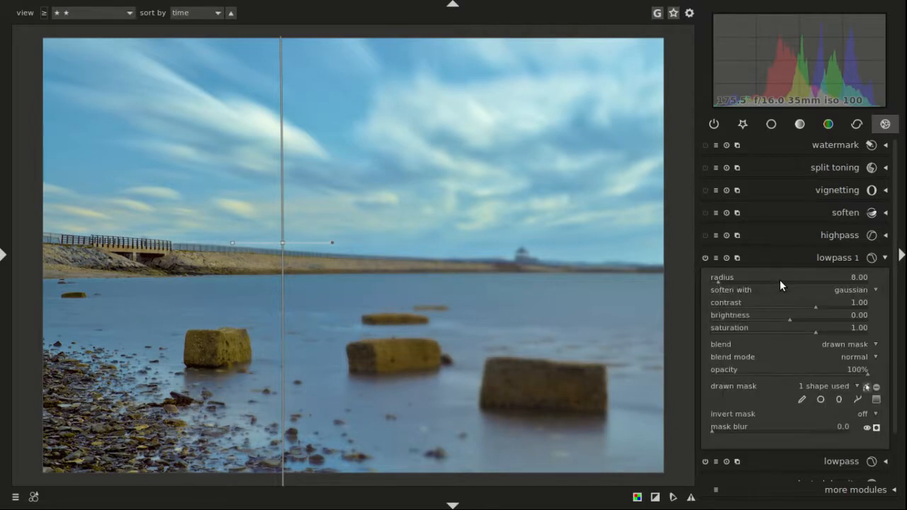
mouse_move(516, 265)
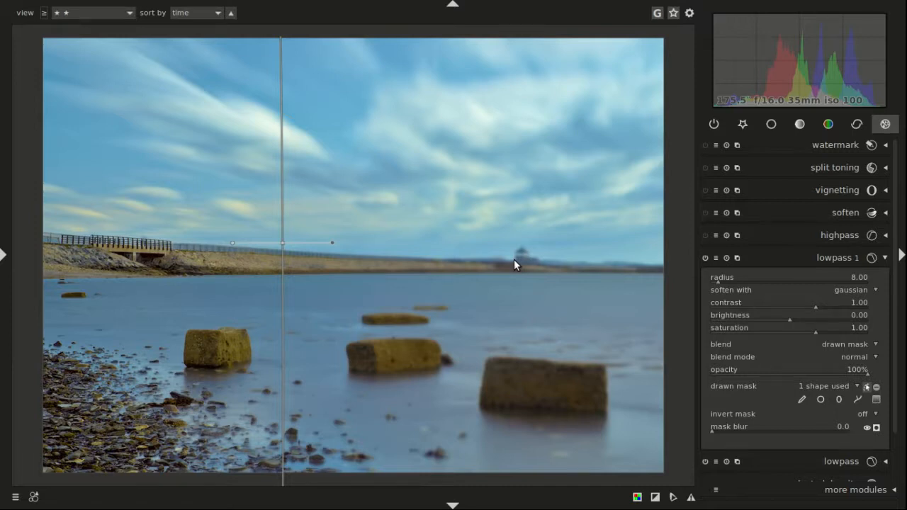
mouse_move(164, 264)
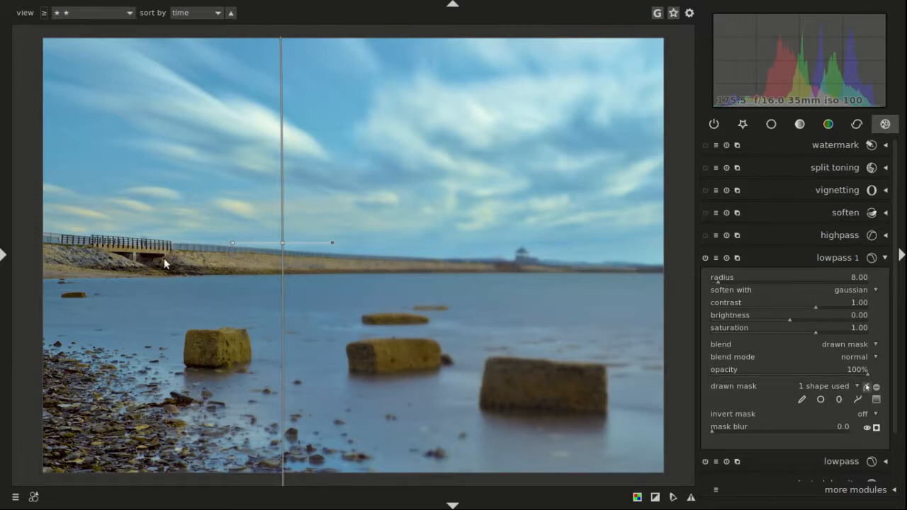
mouse_move(348, 278)
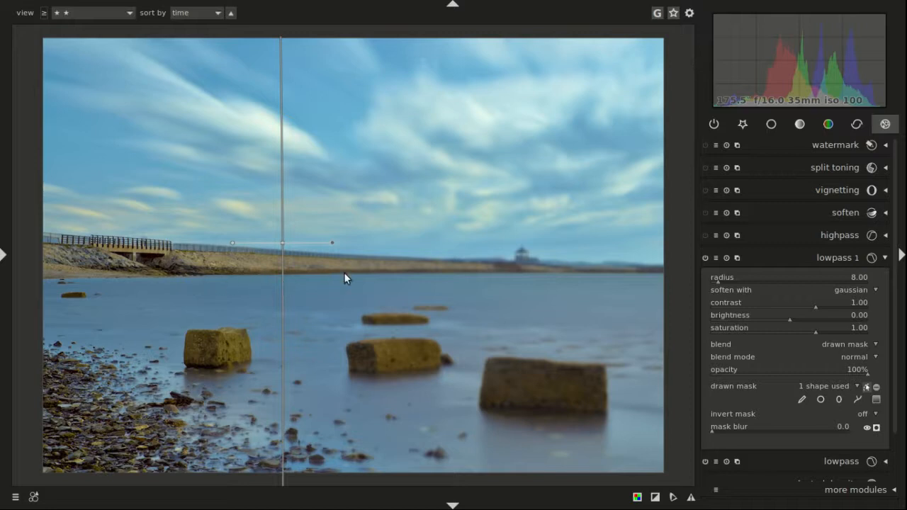
mouse_move(396, 255)
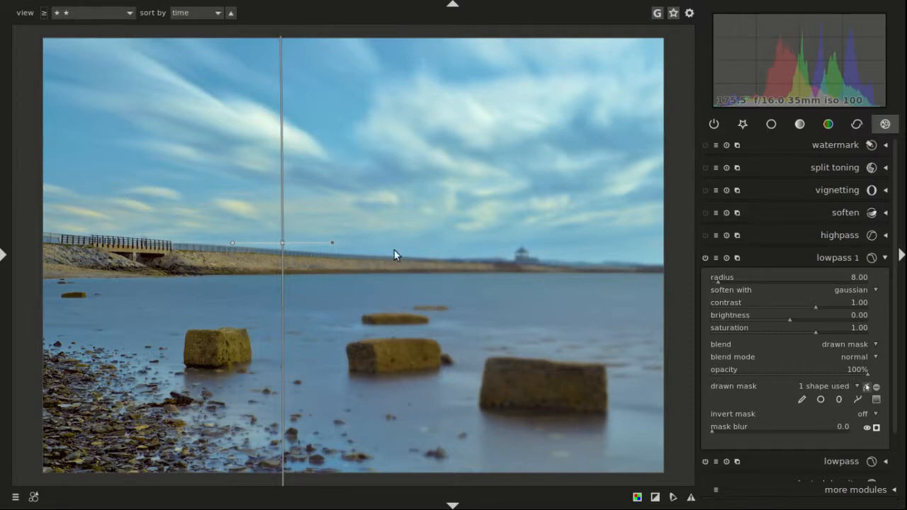
mouse_move(280, 269)
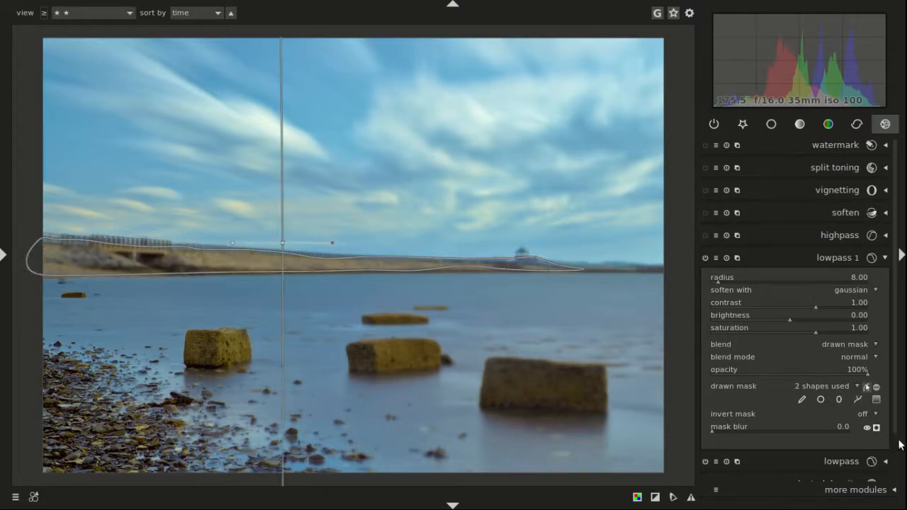
- Toggle the lowpass 1 mask display to show the gradient and path coverage as an overlay
left_click(876, 427)
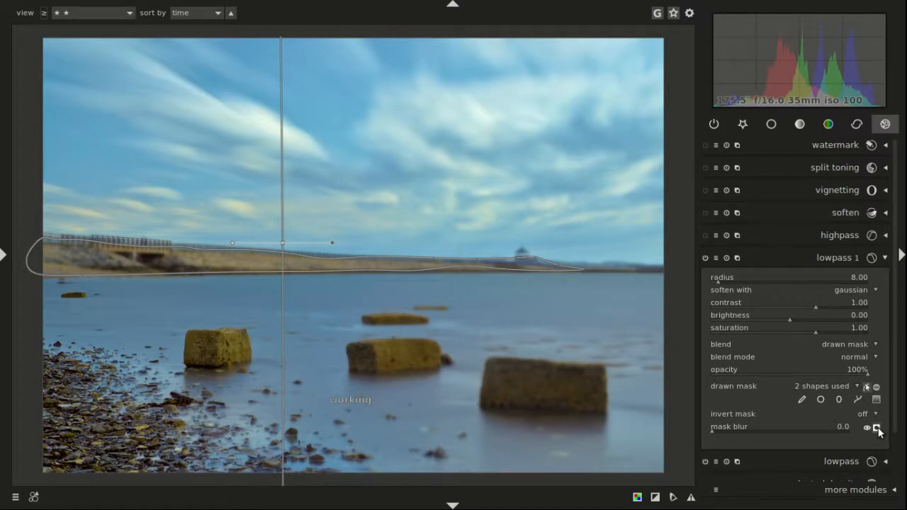
left_click(867, 426)
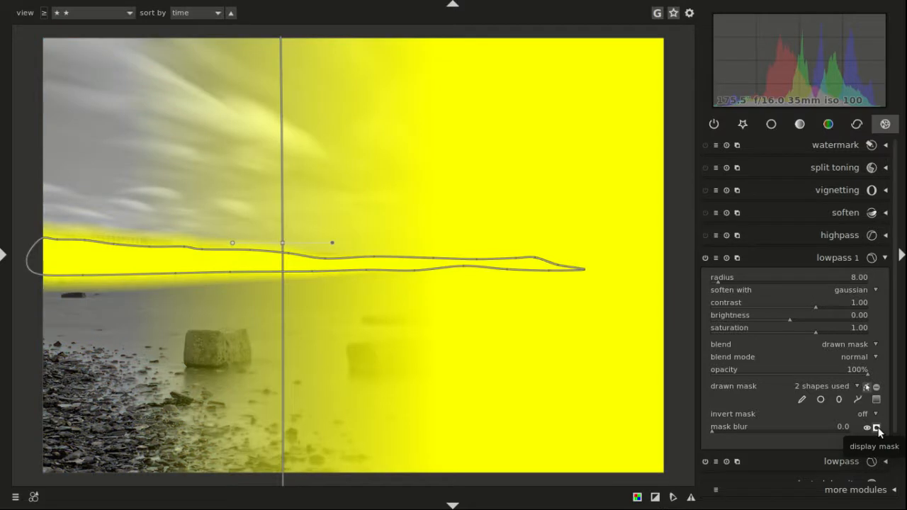
mouse_move(319, 105)
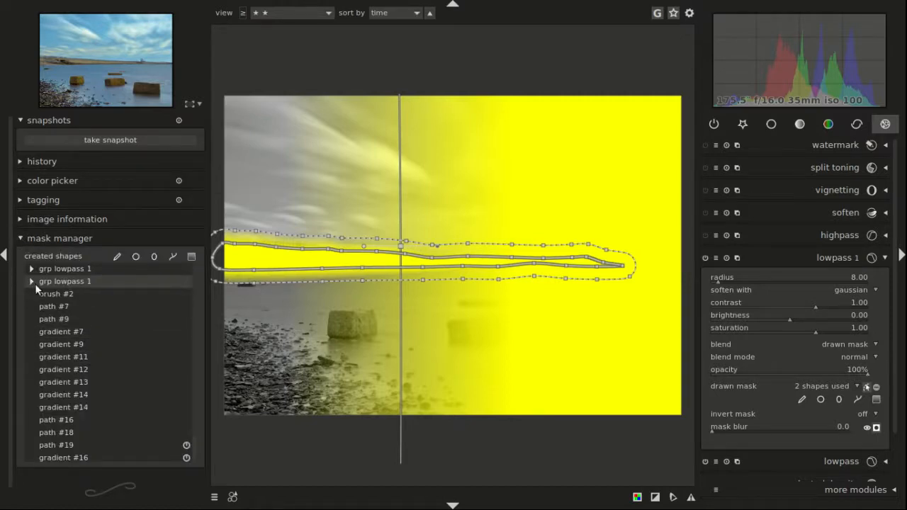
- Expand grp lowpass 1 in the mask manager and select path #22
left_click(31, 282)
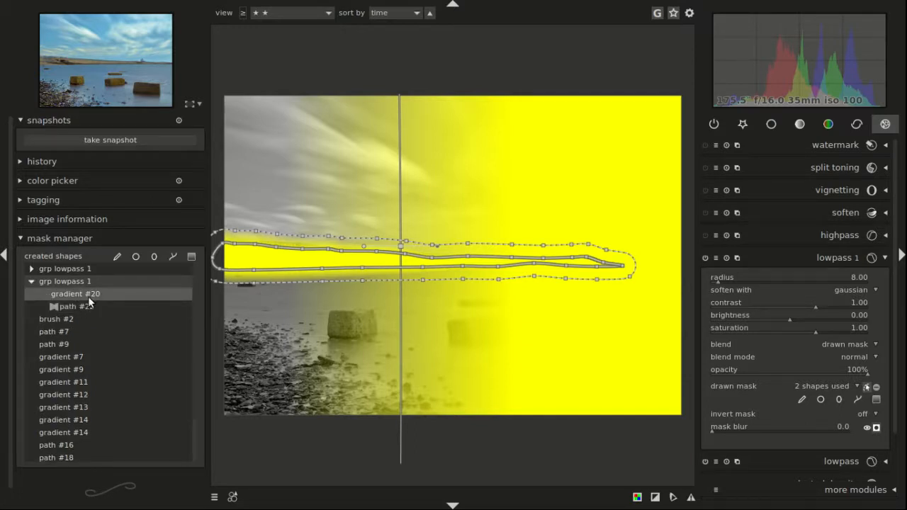
left_click(76, 306)
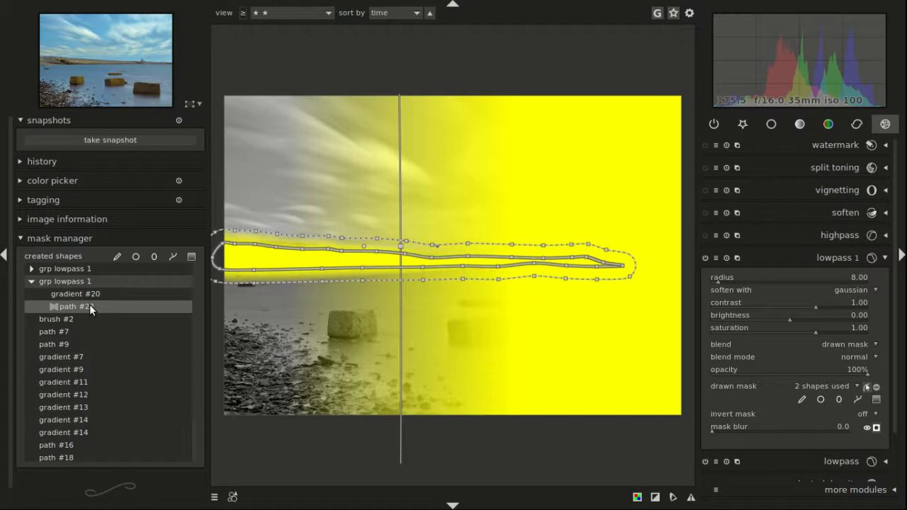
left_click(75, 293)
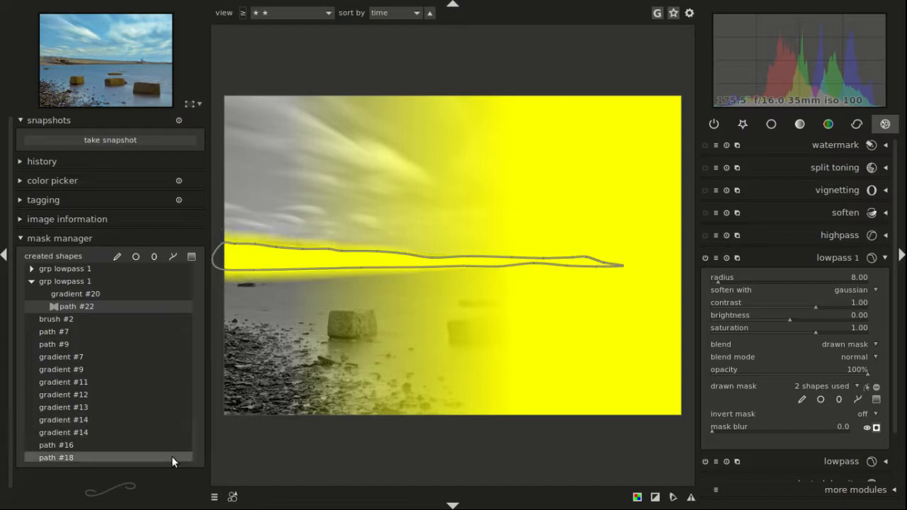
- Set path #22 to intersection mode so the mask covers only the shoreline strip
right_click(76, 306)
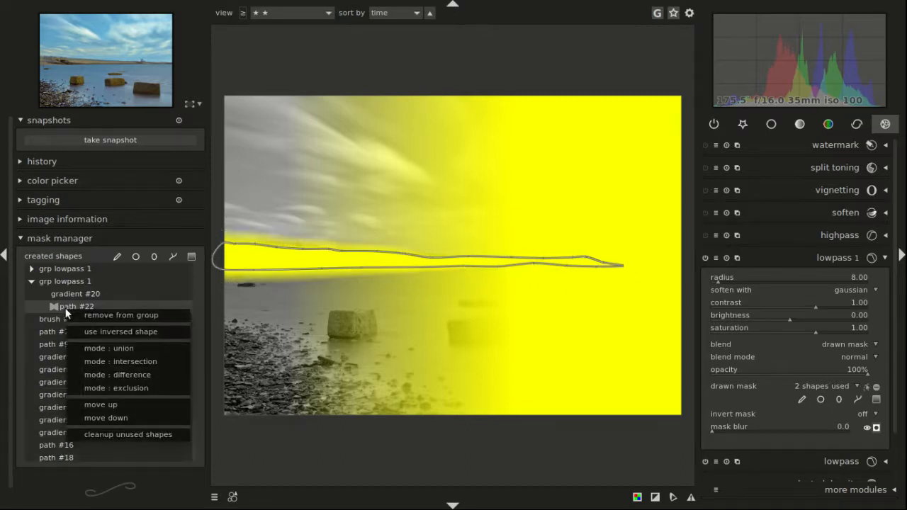
mouse_move(111, 362)
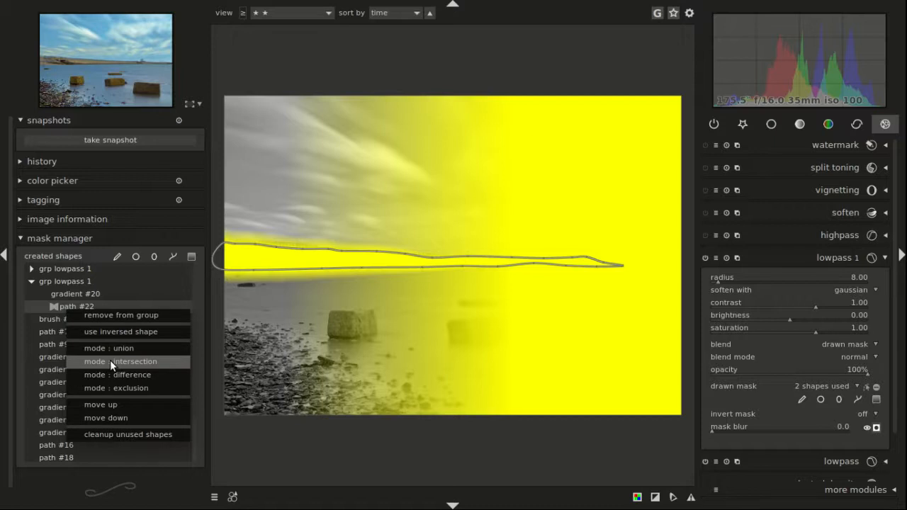
left_click(121, 361)
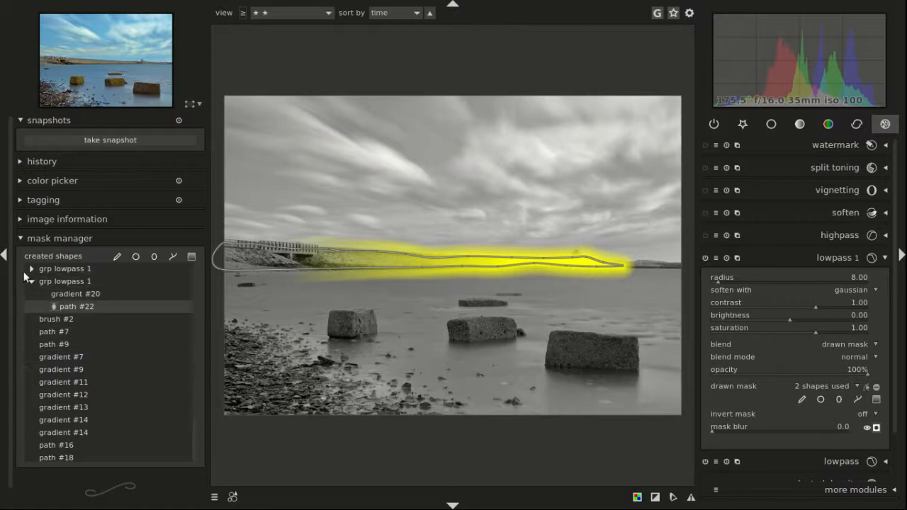
- Collapse the left mask manager panel to return to the full image view
left_click(4, 254)
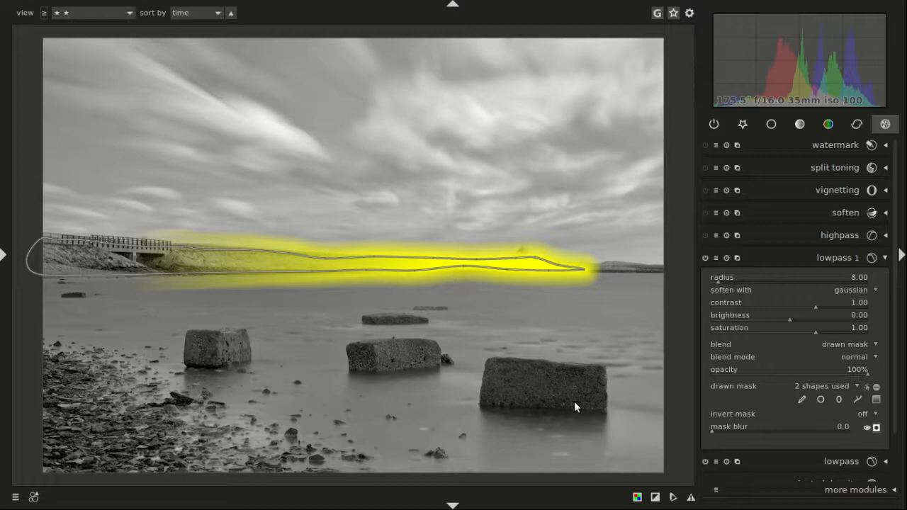
mouse_move(584, 303)
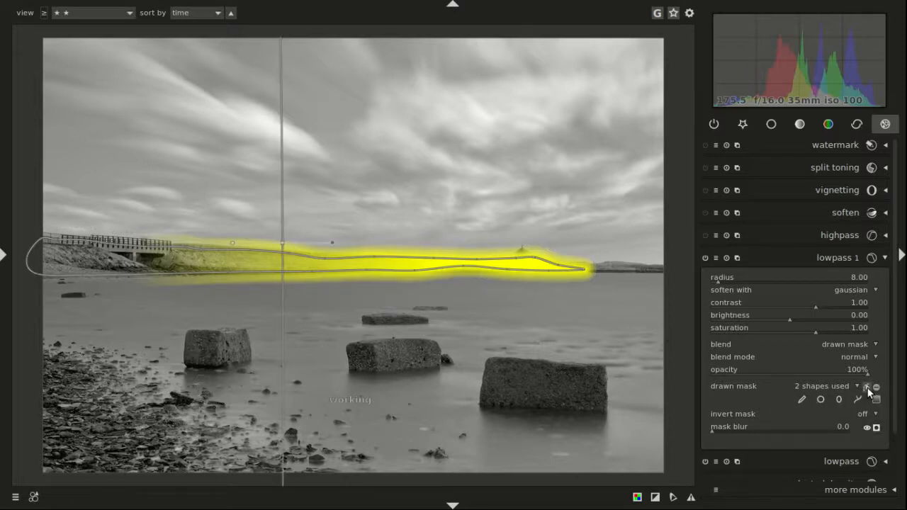
left_click(867, 399)
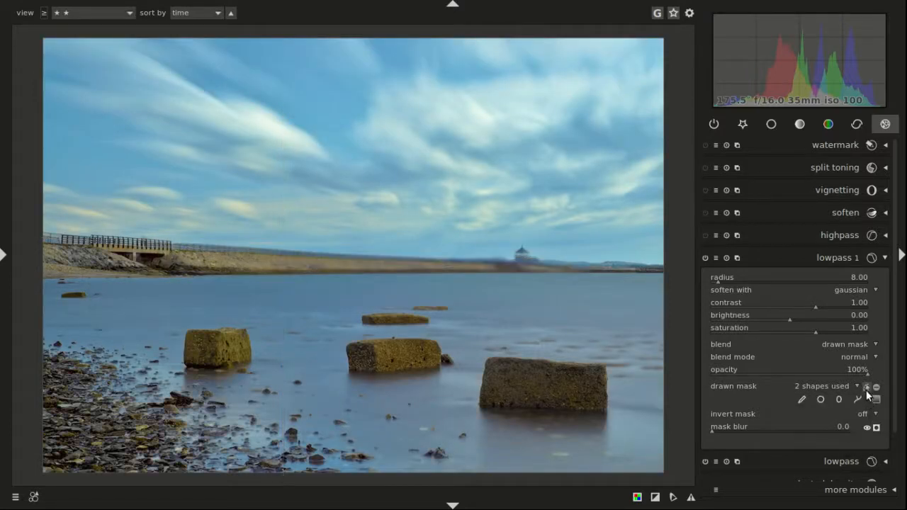
left_click(705, 257)
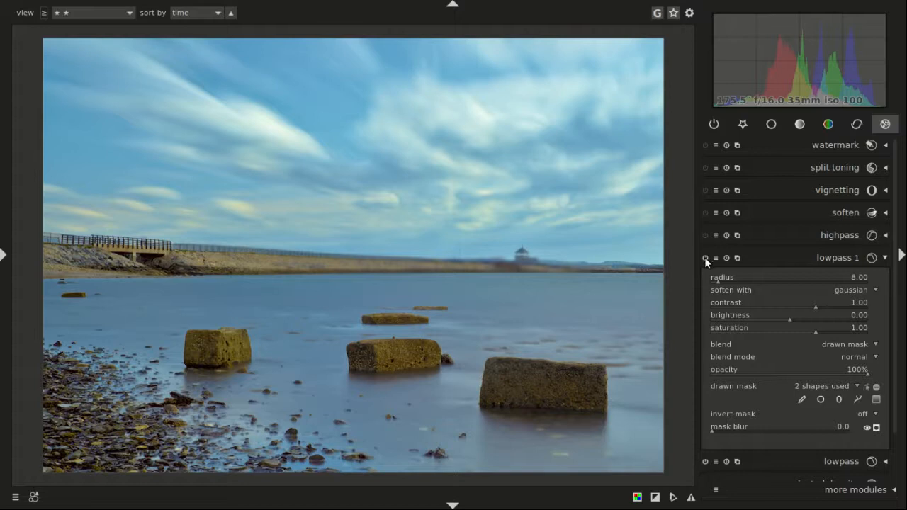
left_click(706, 258)
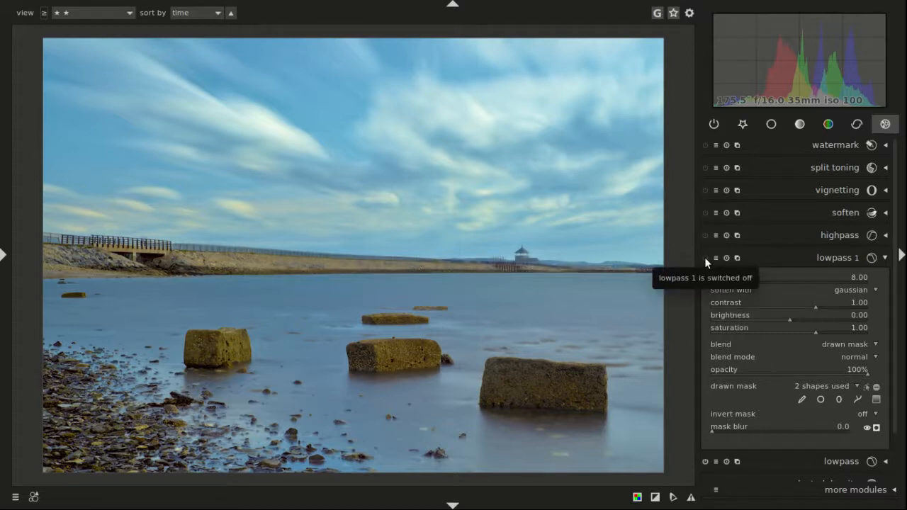
left_click(705, 257)
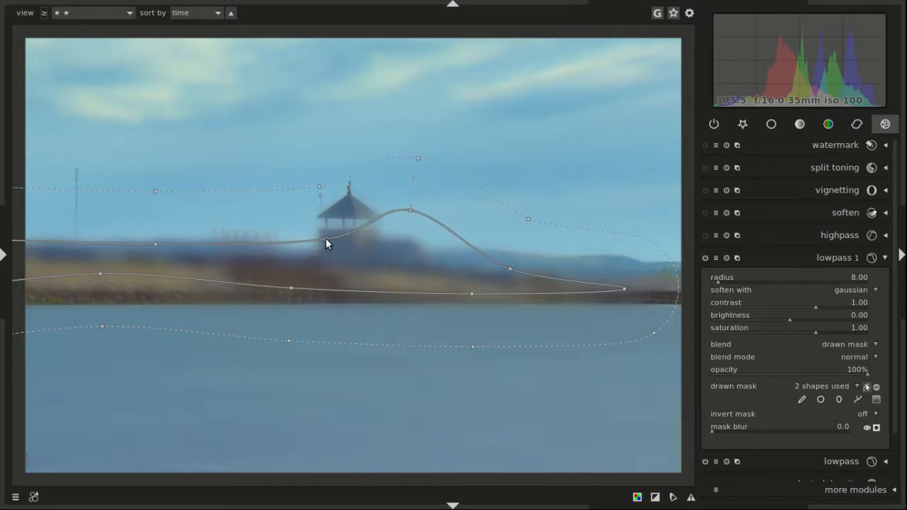
- Raise the path over the distant tower, widen its feather, and extend its right end
left_click_drag(326, 243, 317, 198)
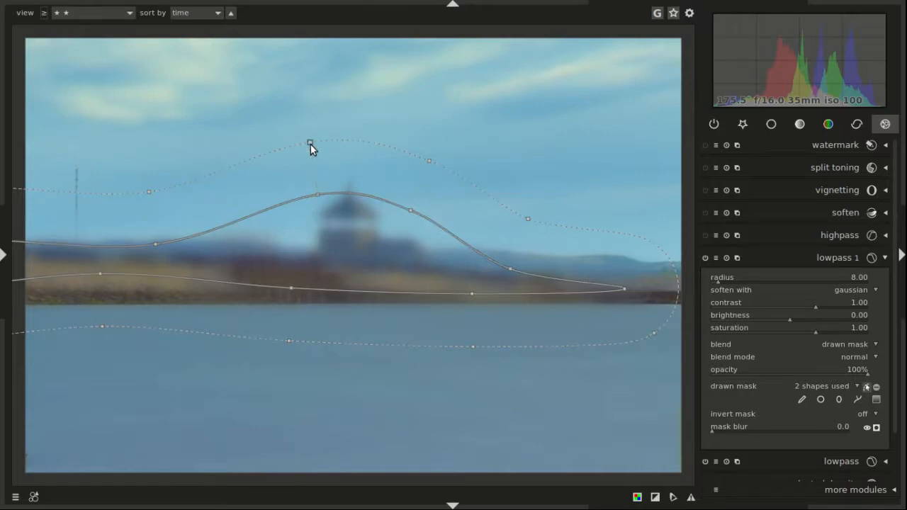
left_click_drag(310, 144, 428, 163)
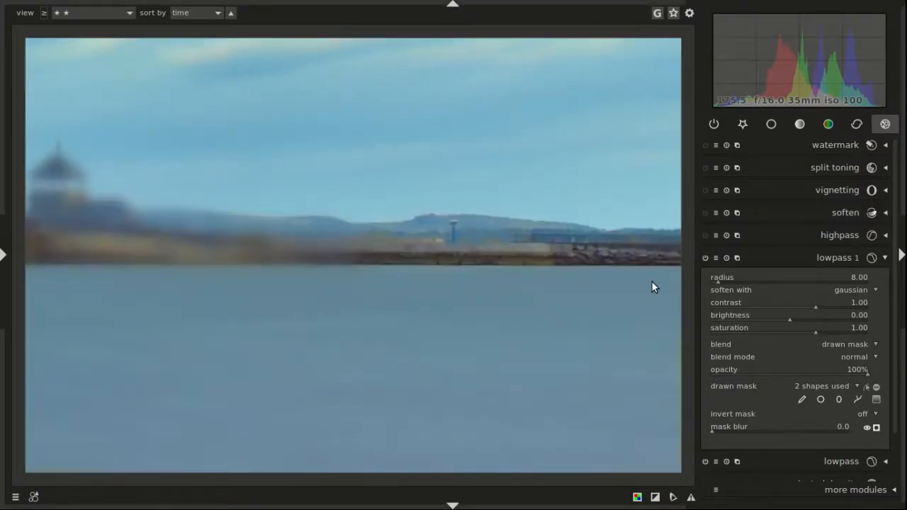
mouse_move(863, 398)
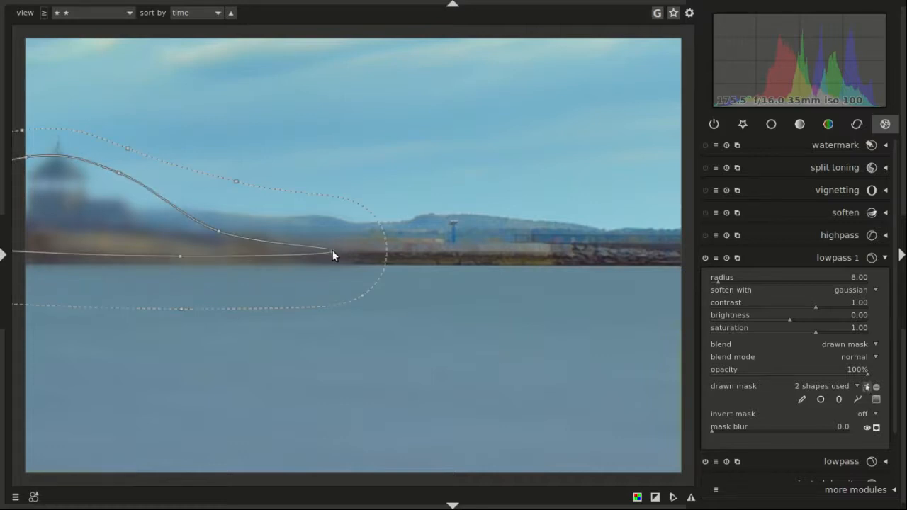
left_click_drag(333, 255, 459, 252)
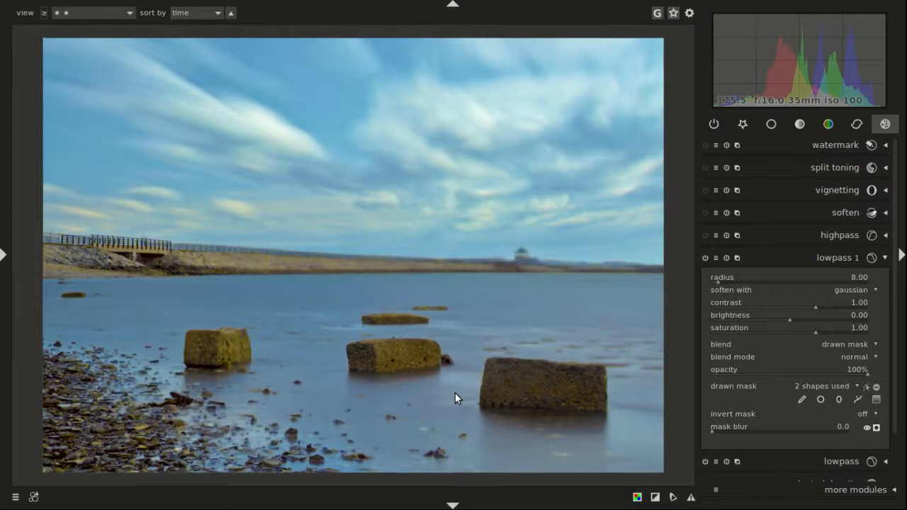
mouse_move(425, 433)
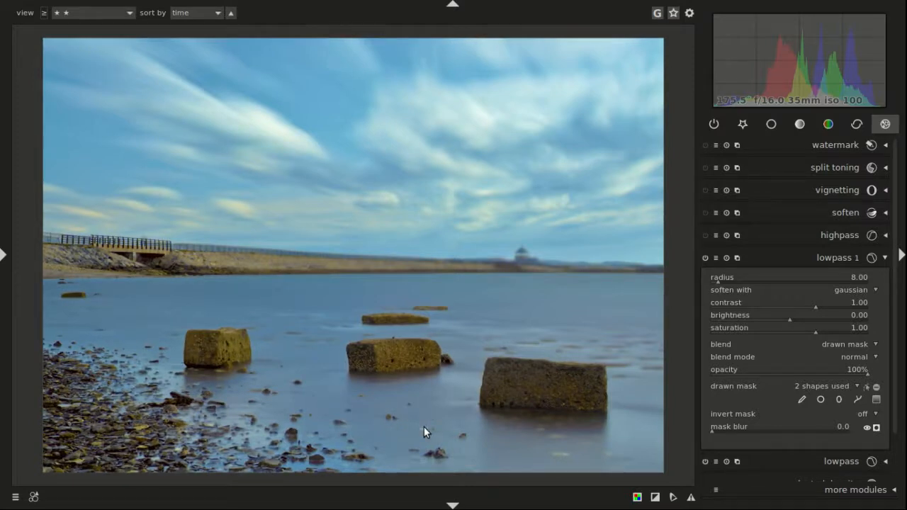
mouse_move(202, 310)
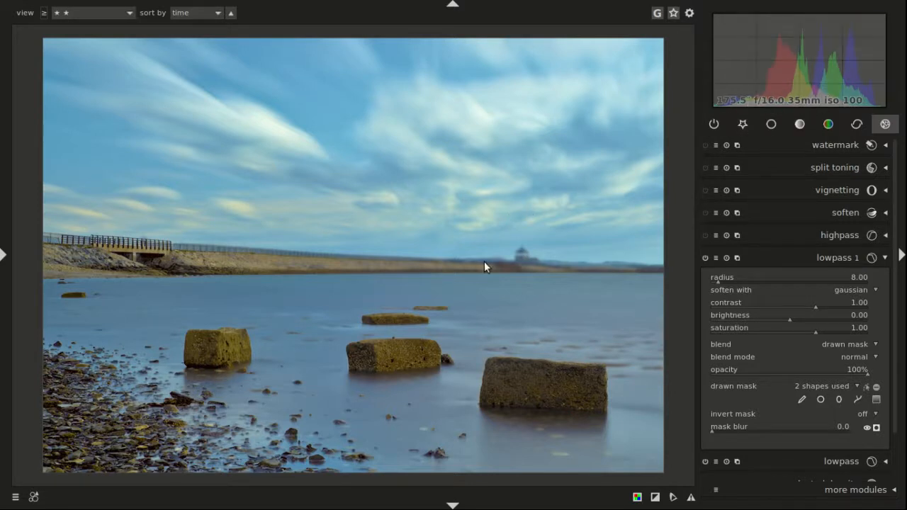
mouse_move(136, 260)
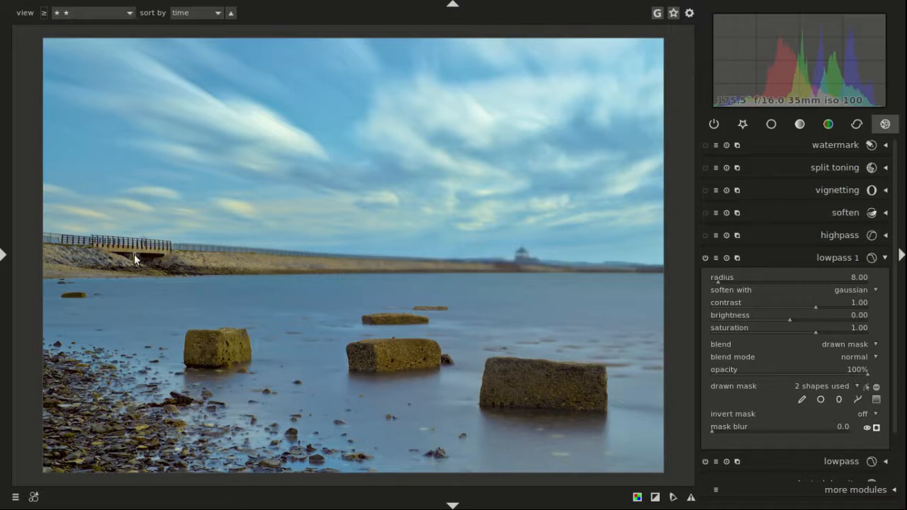
mouse_move(638, 273)
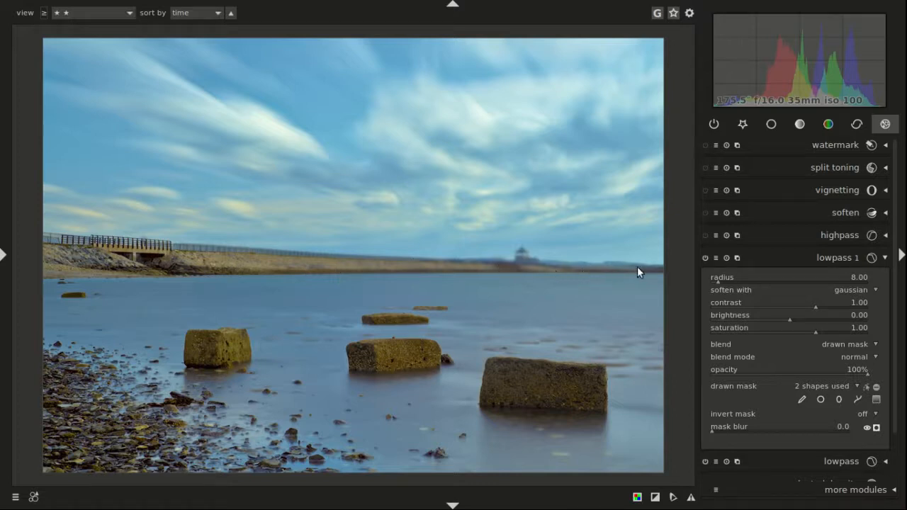
mouse_move(514, 267)
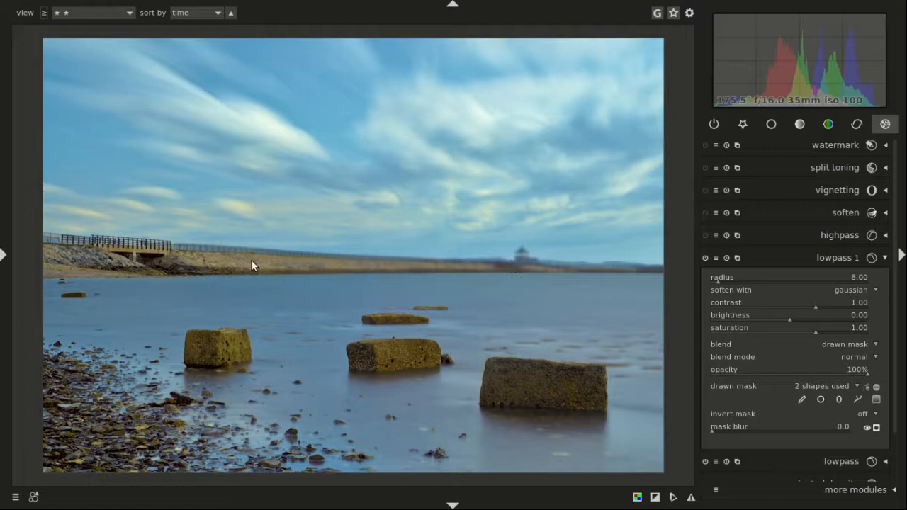
mouse_move(633, 275)
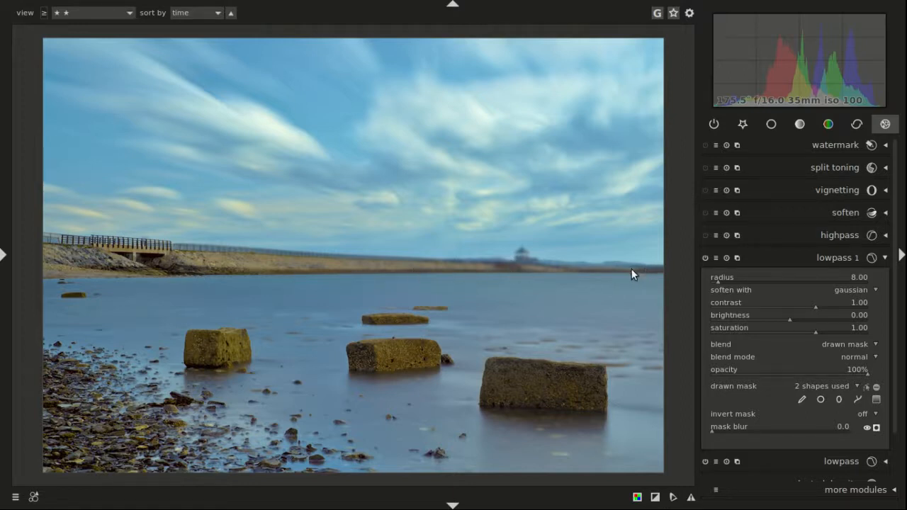
mouse_move(528, 311)
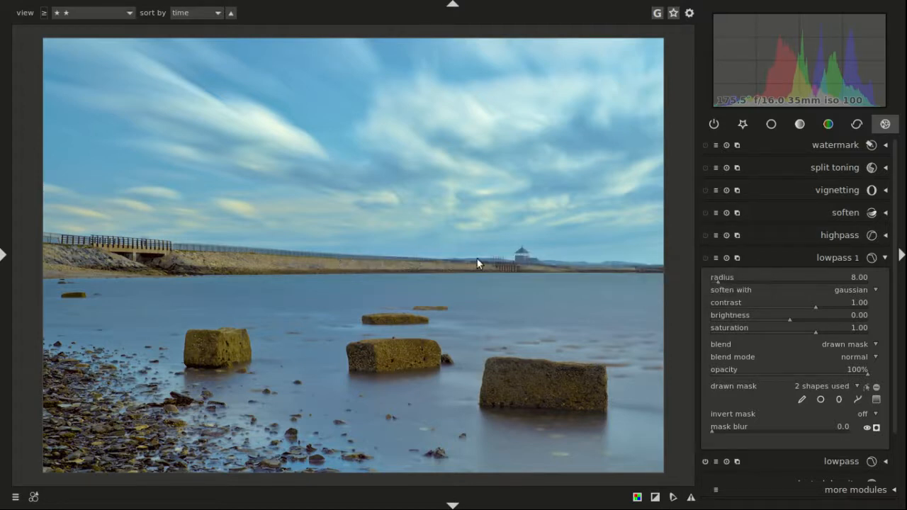
mouse_move(631, 269)
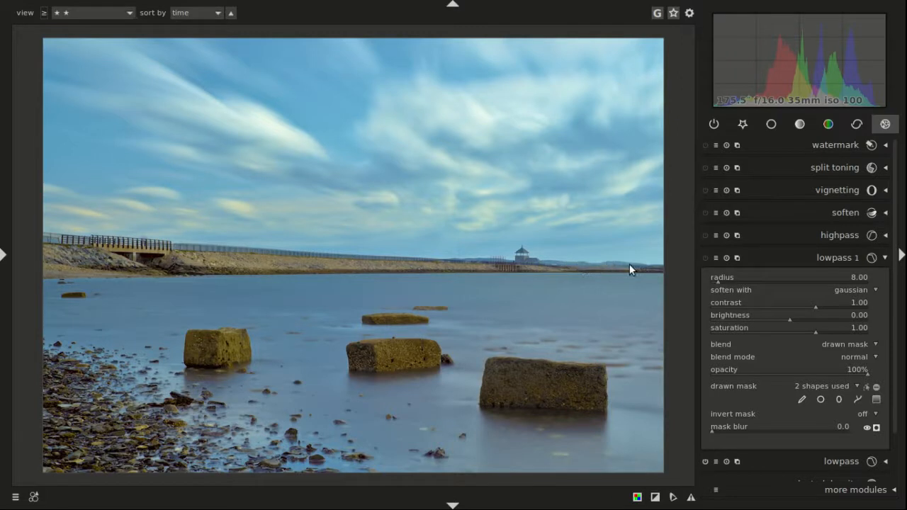
mouse_move(347, 333)
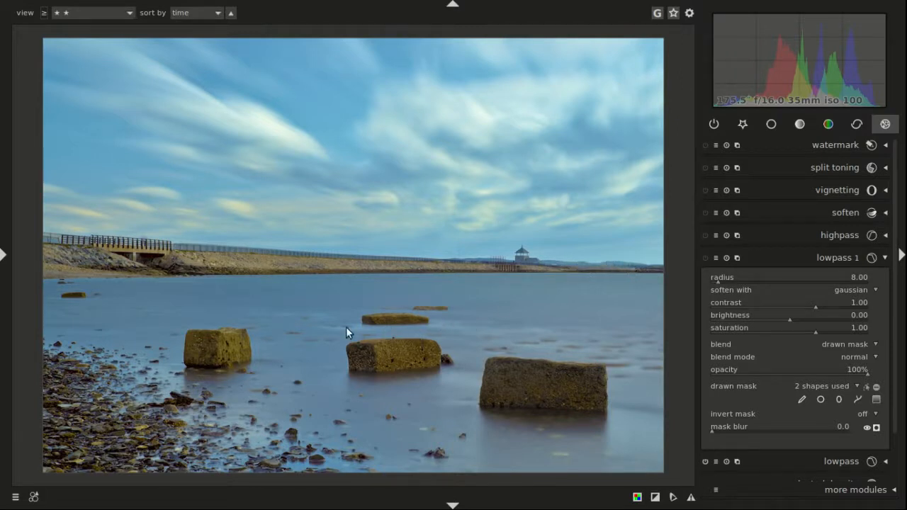
mouse_move(378, 329)
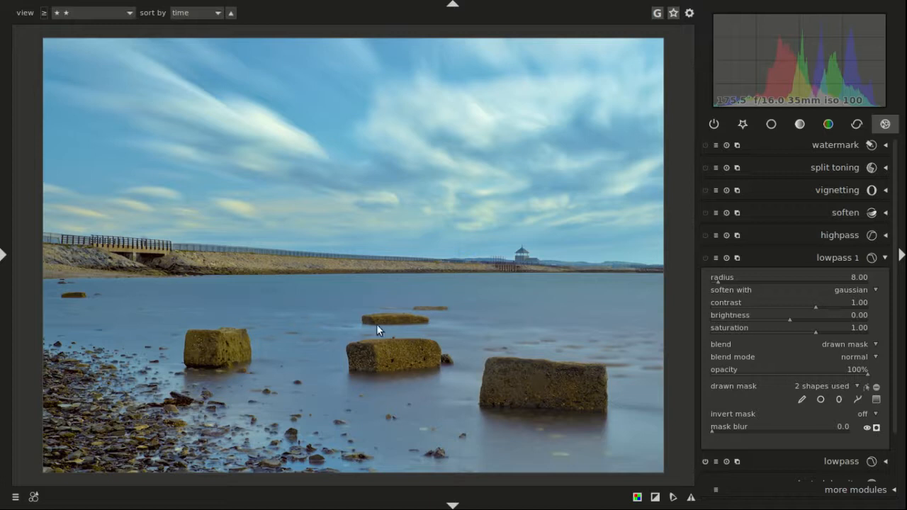
mouse_move(755, 277)
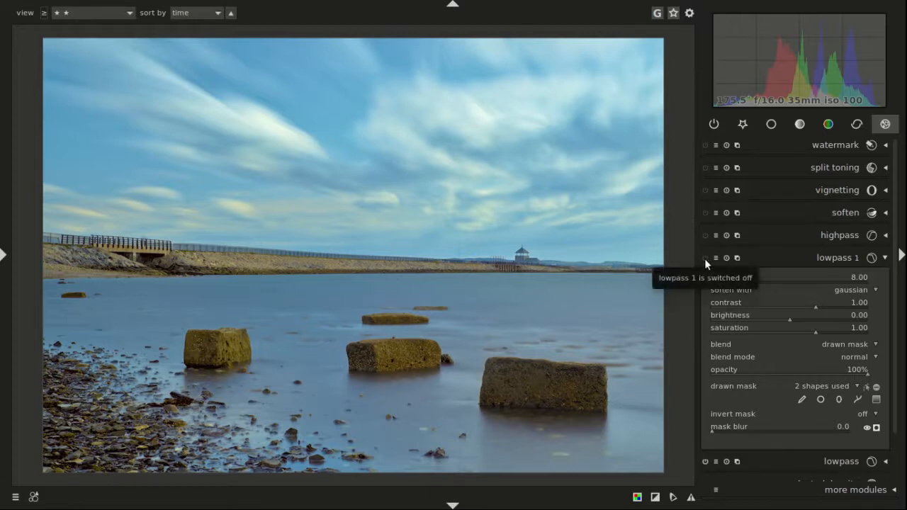
- Re-enable the lowpass 1 module to soften the far shoreline and pavilion again
left_click(705, 257)
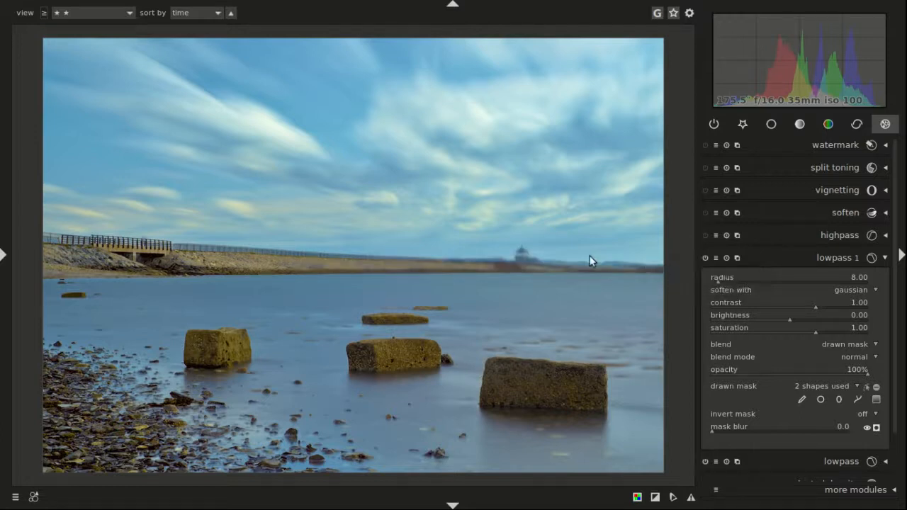
mouse_move(392, 292)
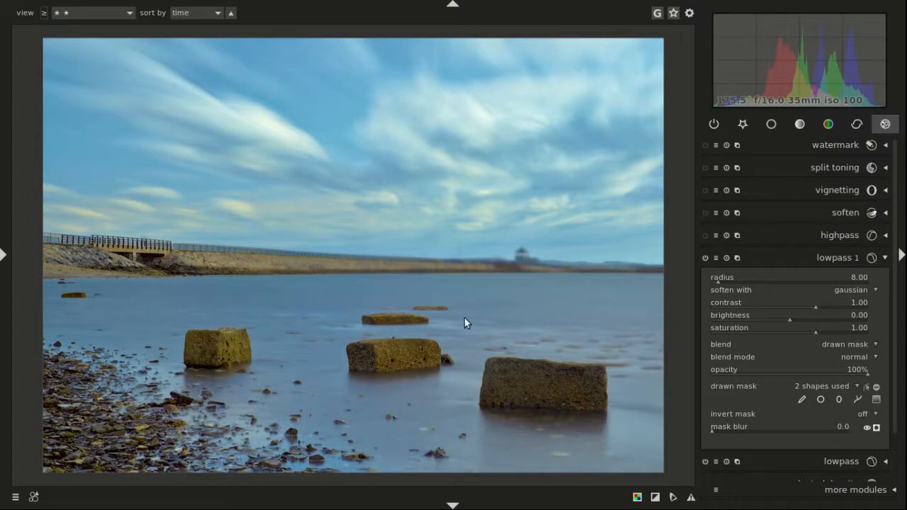
mouse_move(285, 361)
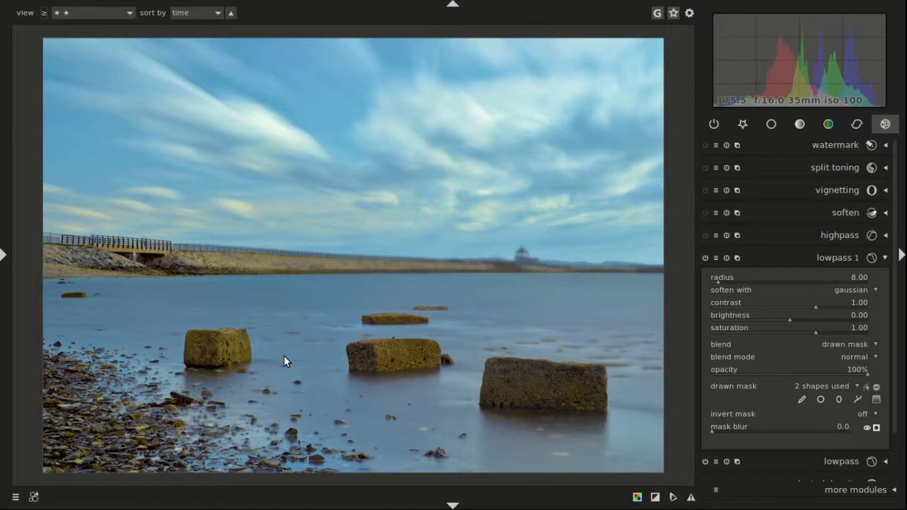
mouse_move(443, 351)
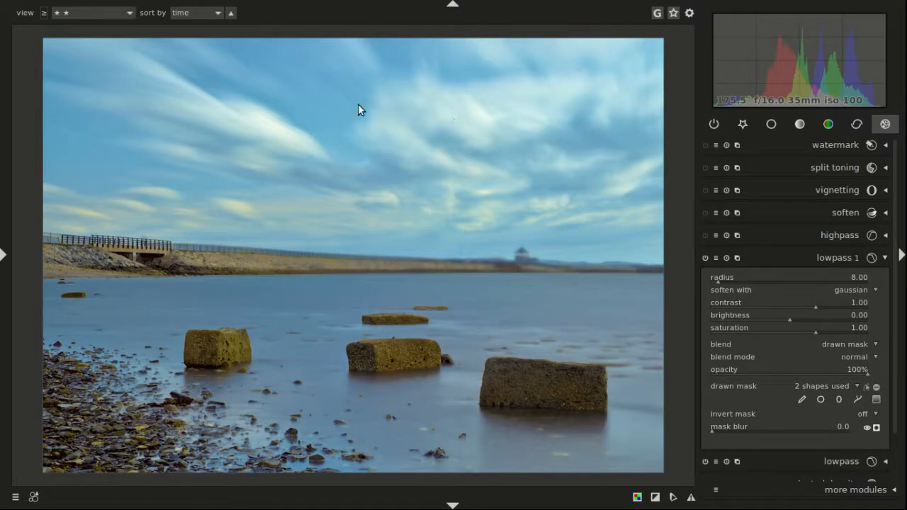
mouse_move(439, 323)
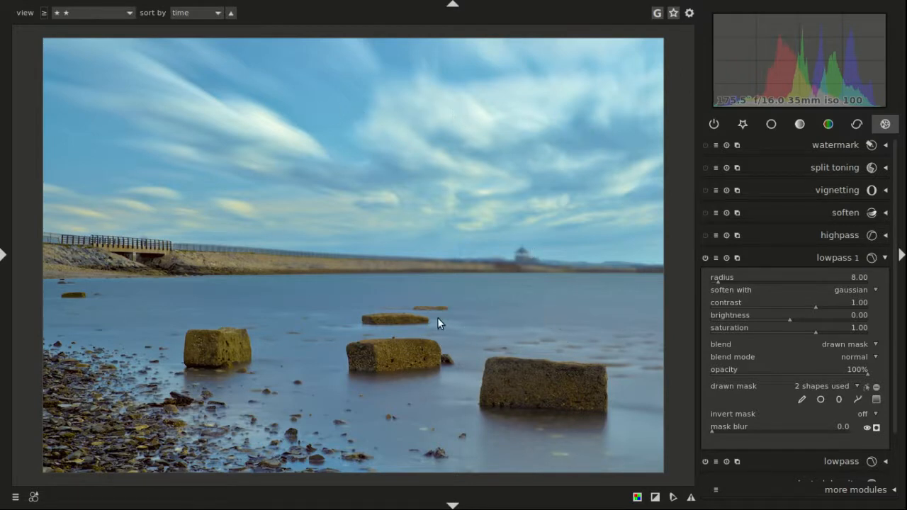
mouse_move(308, 326)
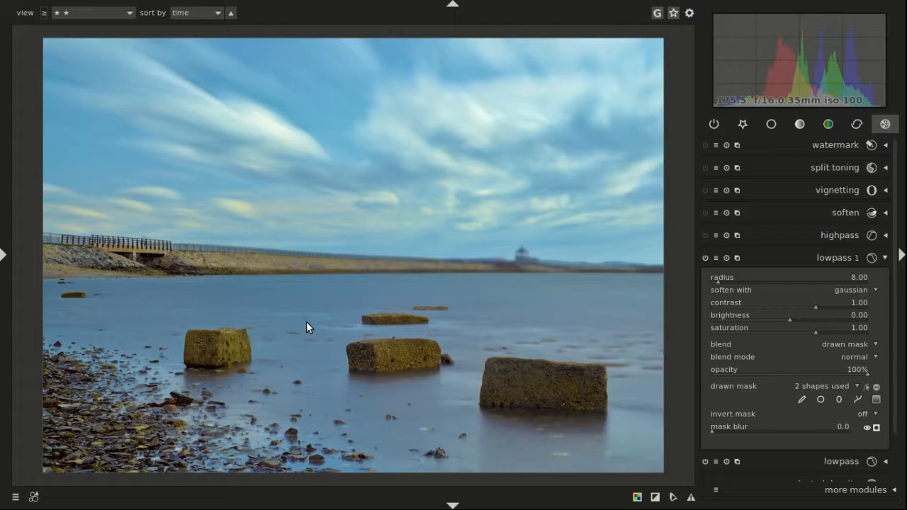